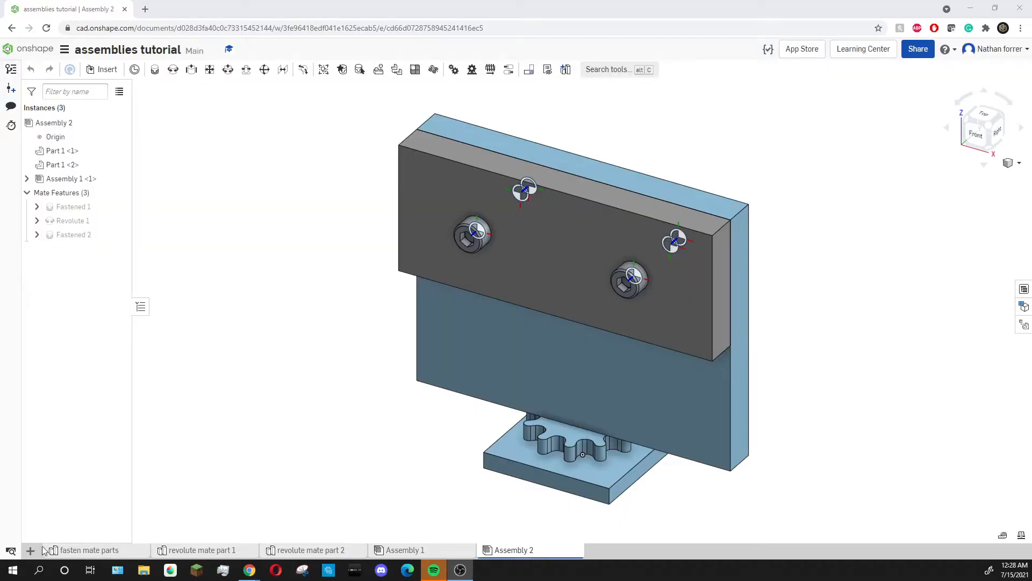
Create a new empty assembly, Assembly 3, from the bottom tab bar.
{"action": "left_click", "coordinate": [30, 551]}
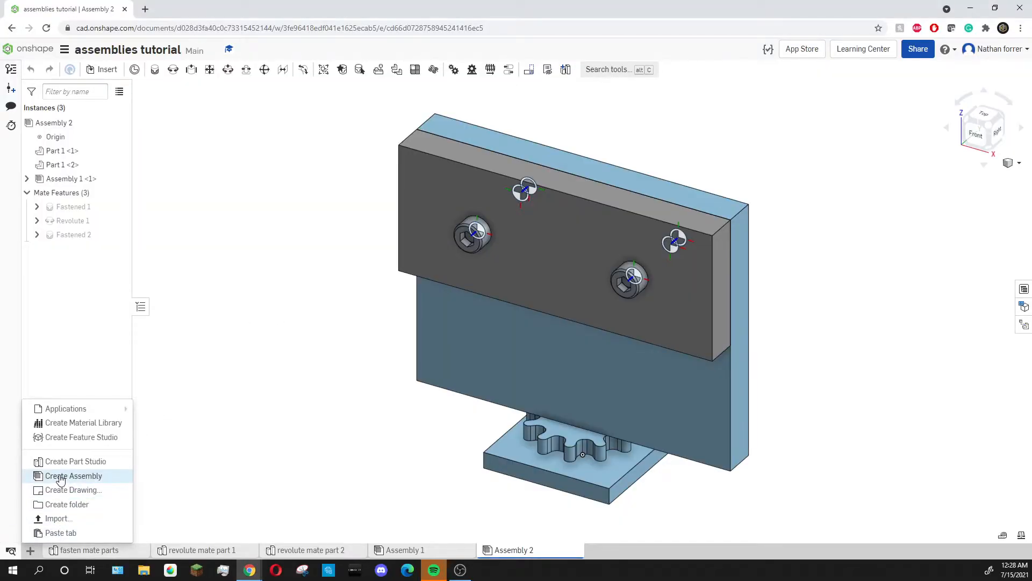
{"action": "left_click", "coordinate": [76, 475]}
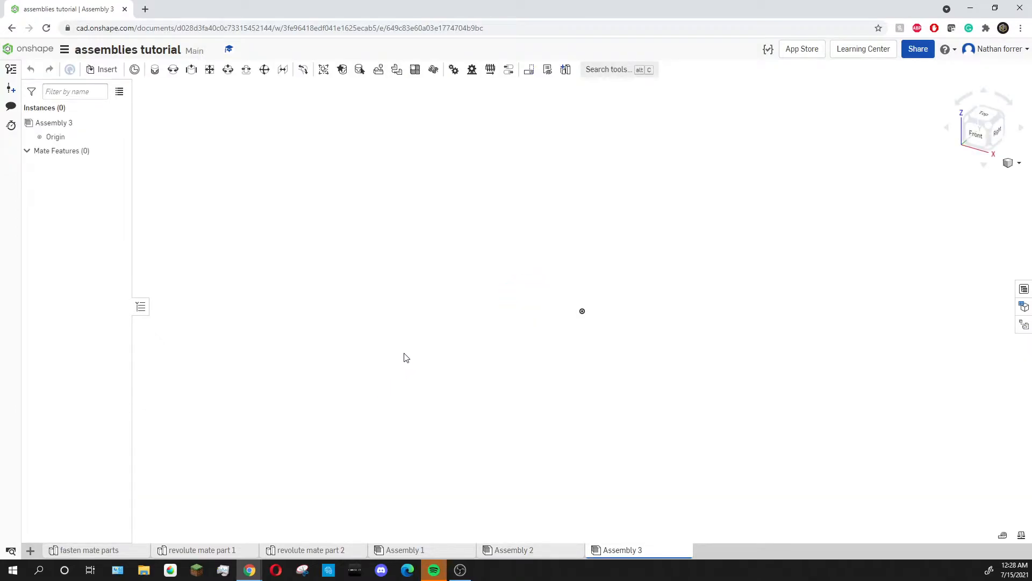
Insert the Linear Slider block from the recently opened Slider document.
{"action": "left_click", "coordinate": [108, 69]}
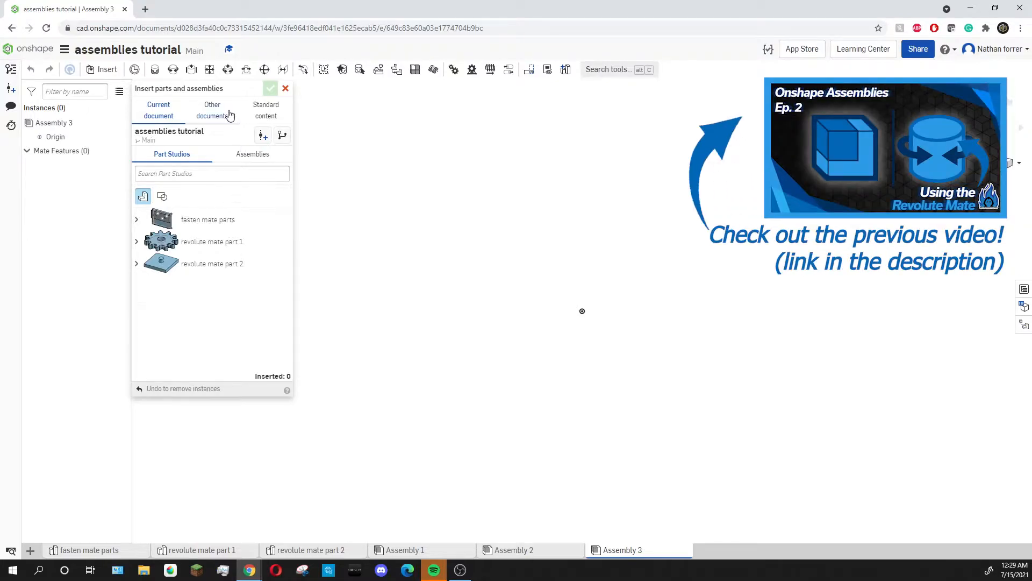
{"action": "left_click", "coordinate": [212, 109]}
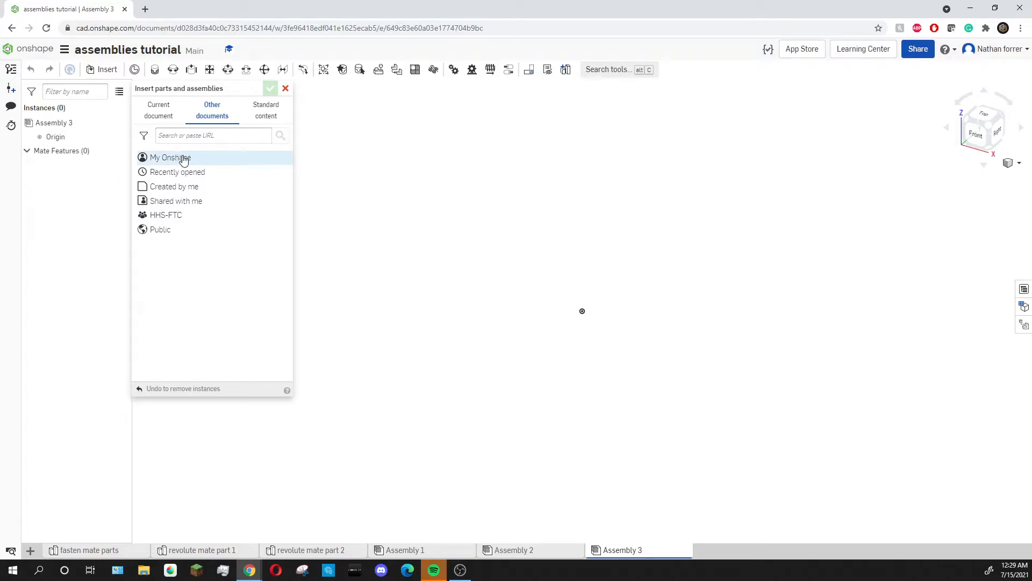
{"action": "mouse_move", "coordinate": [183, 178]}
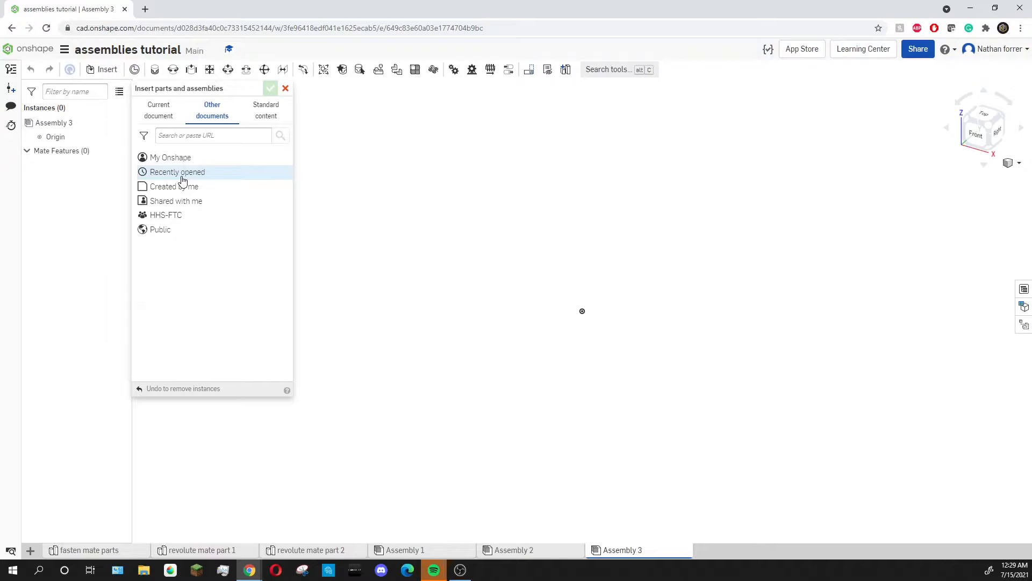
{"action": "left_click", "coordinate": [176, 171]}
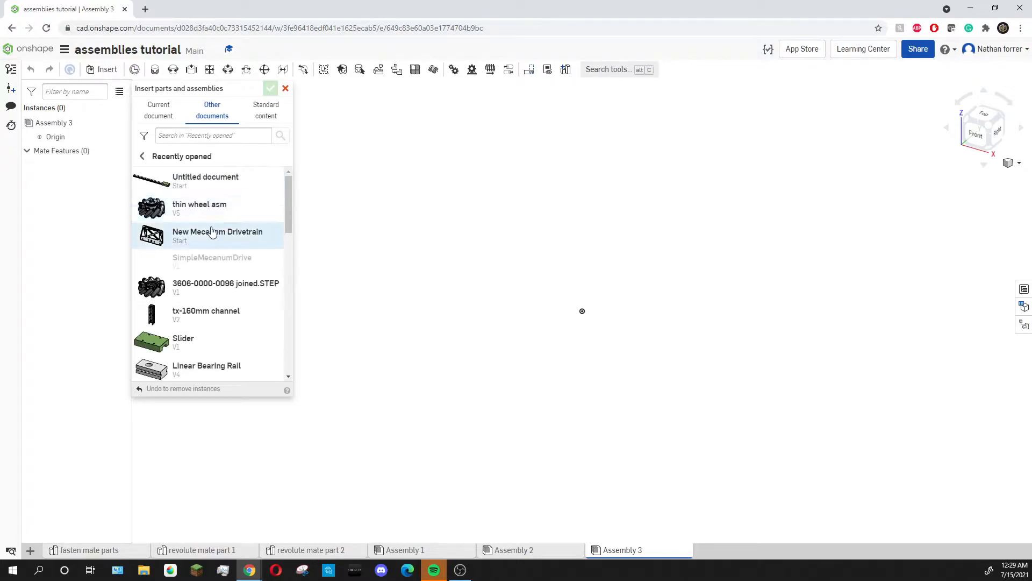
{"action": "left_click", "coordinate": [183, 338]}
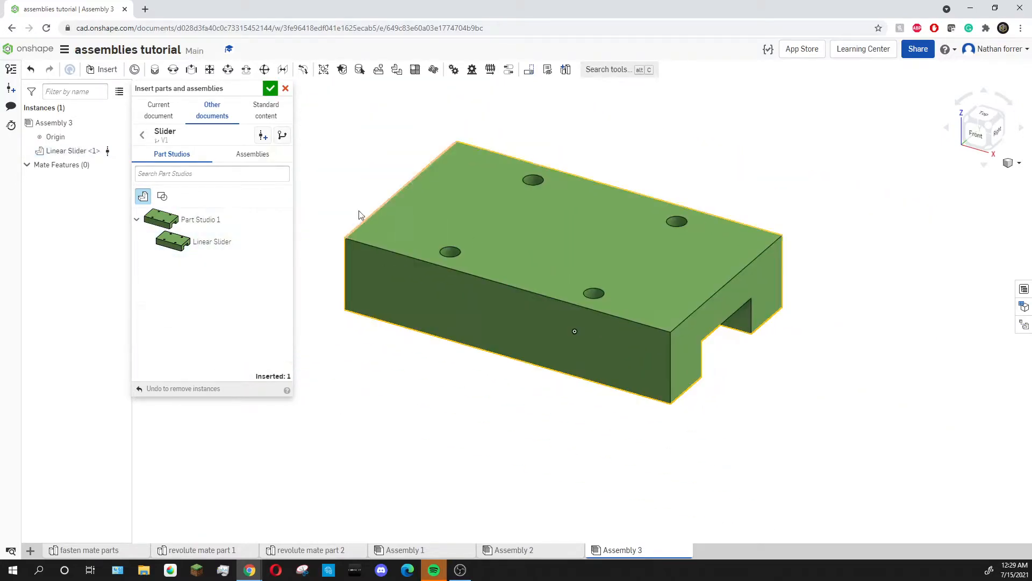
Insert the 10 in Linear Bearing Rail from its document and finish inserting.
{"action": "left_click", "coordinate": [142, 134]}
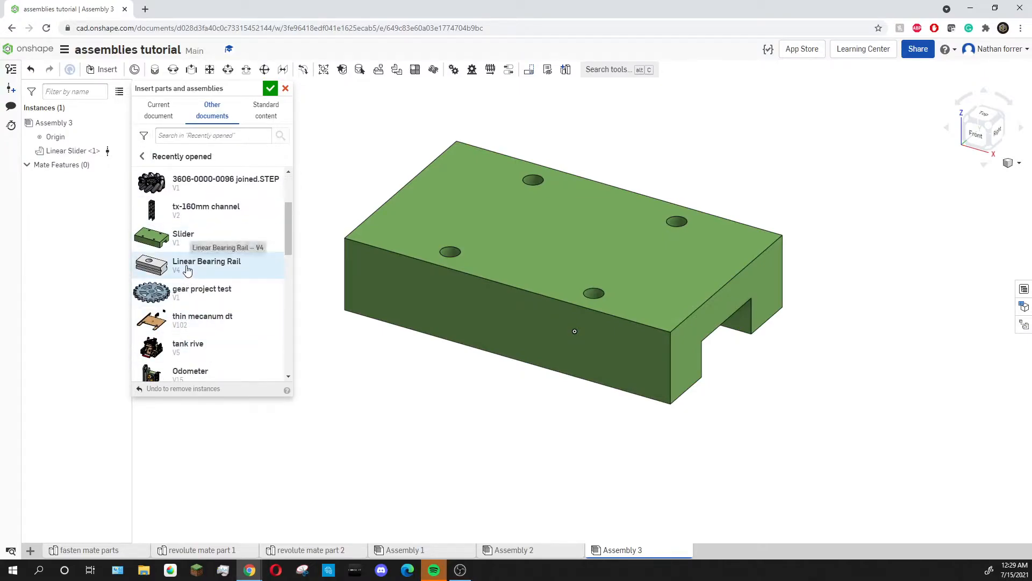
{"action": "left_click", "coordinate": [207, 265]}
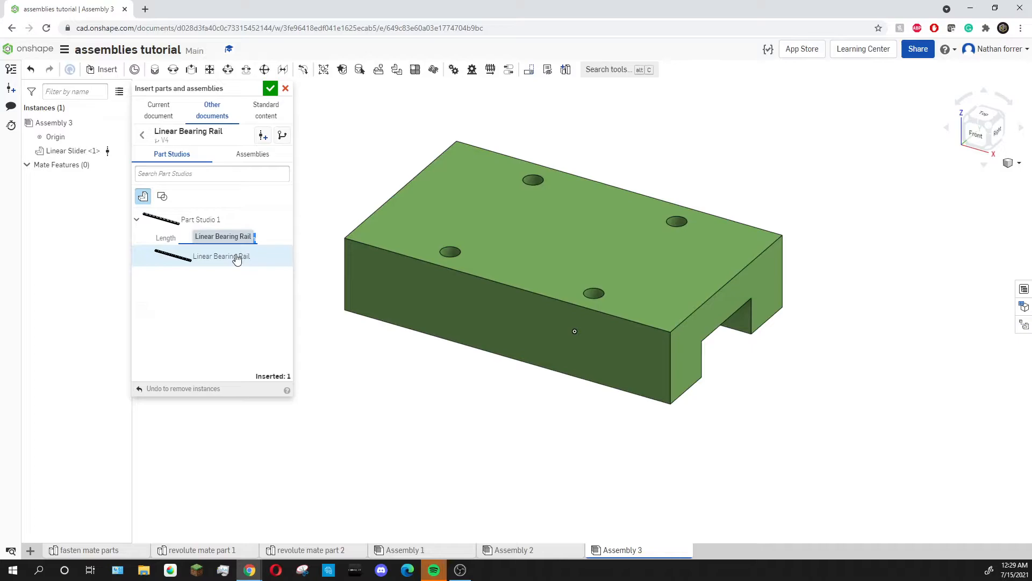
{"action": "left_click", "coordinate": [221, 256]}
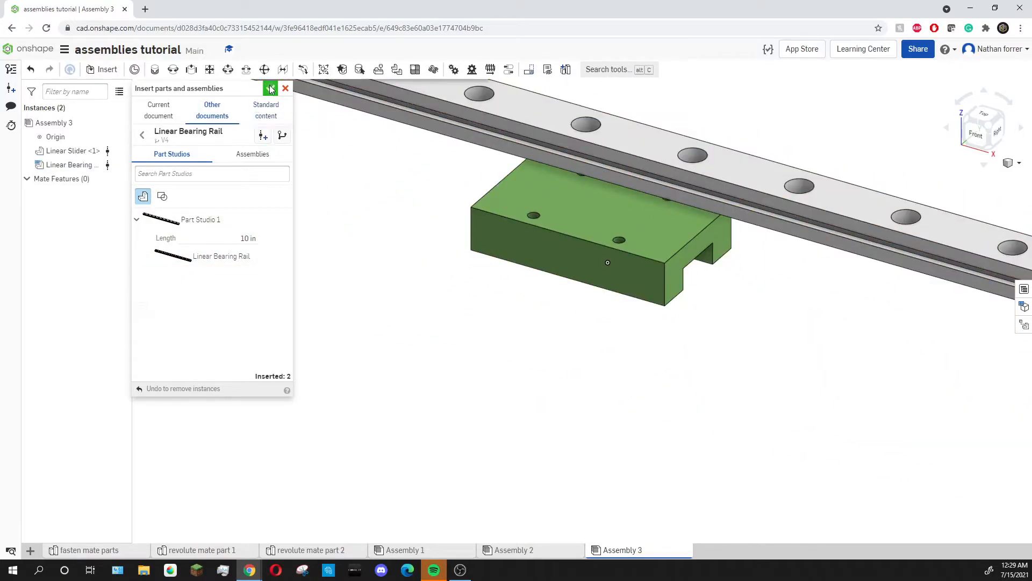
{"action": "left_click", "coordinate": [272, 88]}
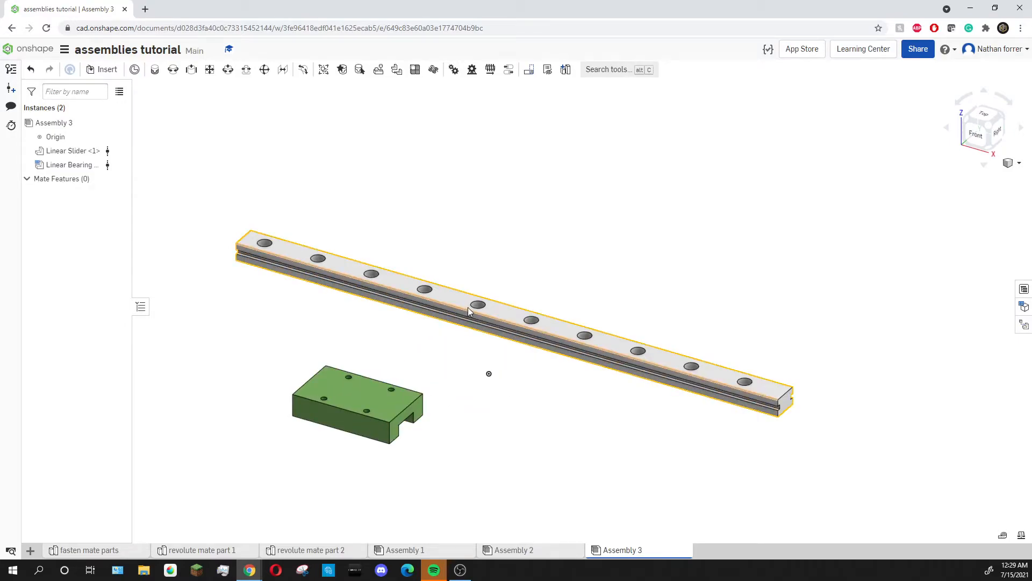
Fix the Linear Bearing Rail in place via its context menu.
{"action": "right_click", "coordinate": [469, 312]}
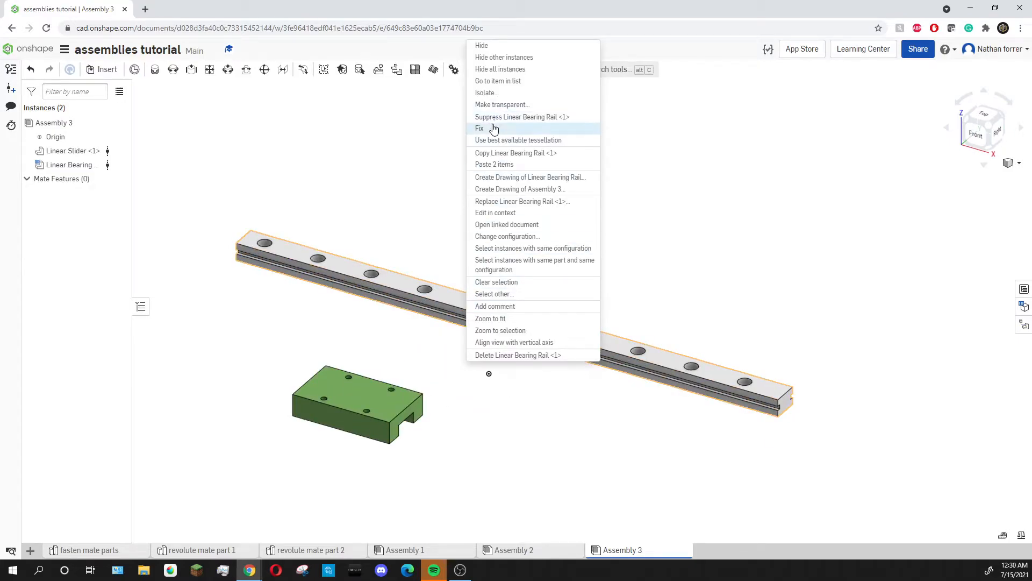
{"action": "left_click", "coordinate": [479, 128]}
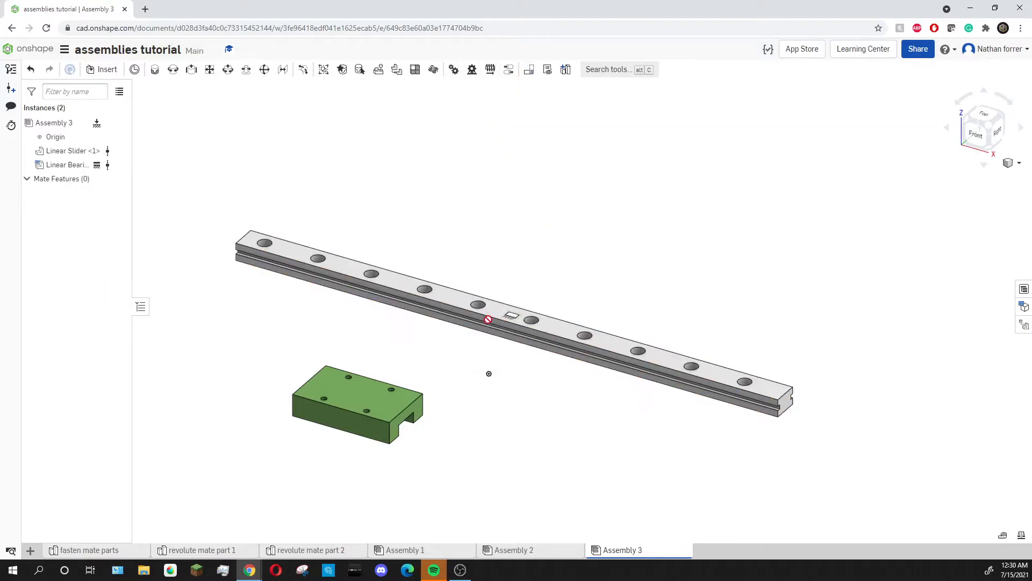
{"action": "mouse_move", "coordinate": [443, 322]}
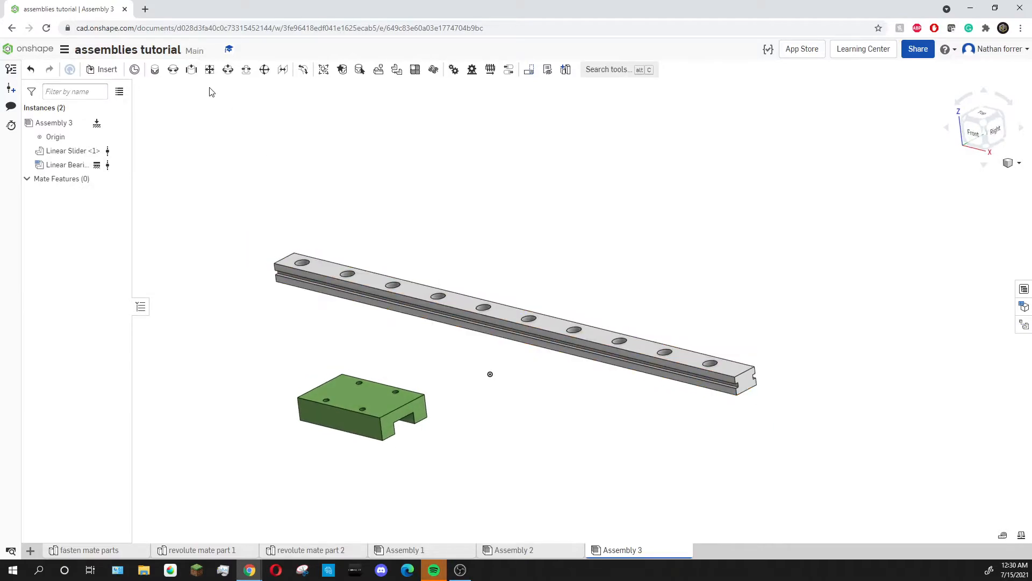
{"action": "mouse_move", "coordinate": [191, 69]}
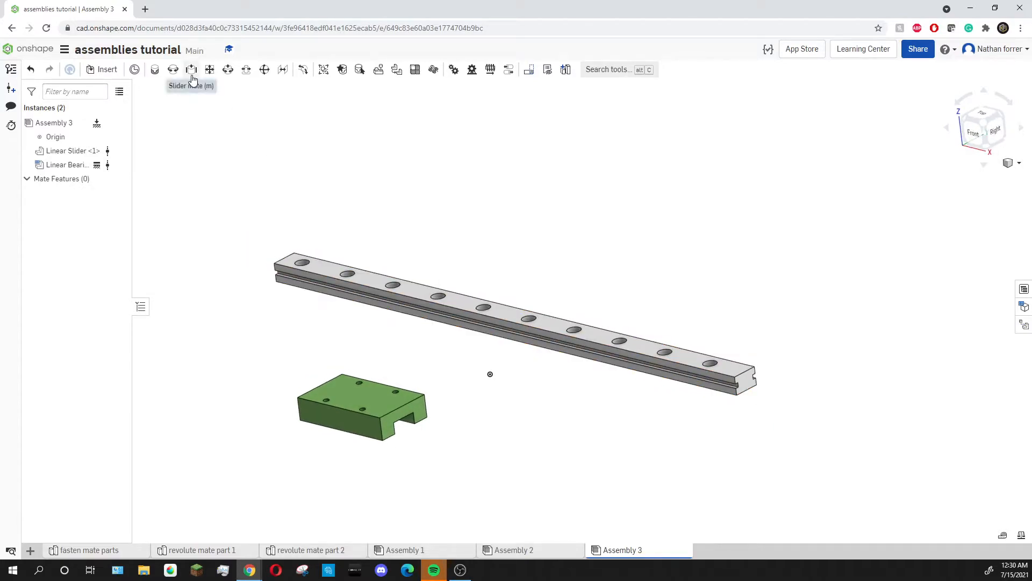
{"action": "mouse_move", "coordinate": [173, 74]}
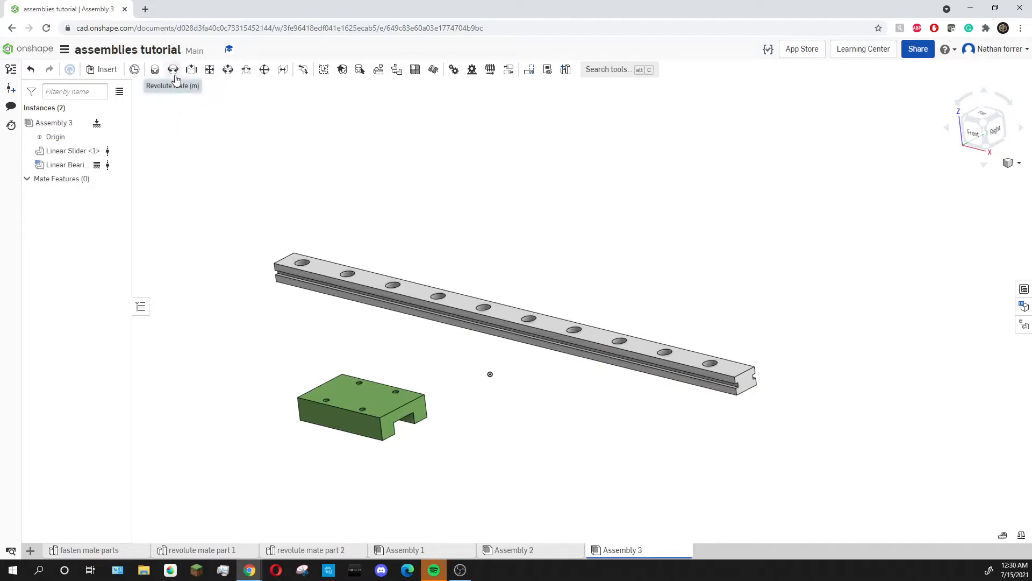
{"action": "mouse_move", "coordinate": [203, 101]}
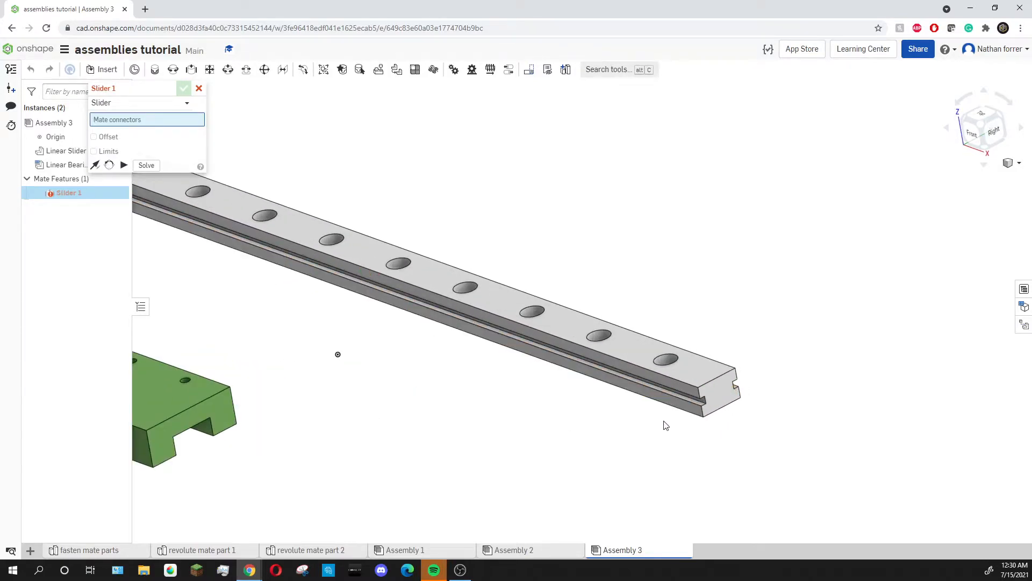
Start Slider 1 and pick the mate connector at the rail's end.
{"action": "left_click", "coordinate": [718, 381]}
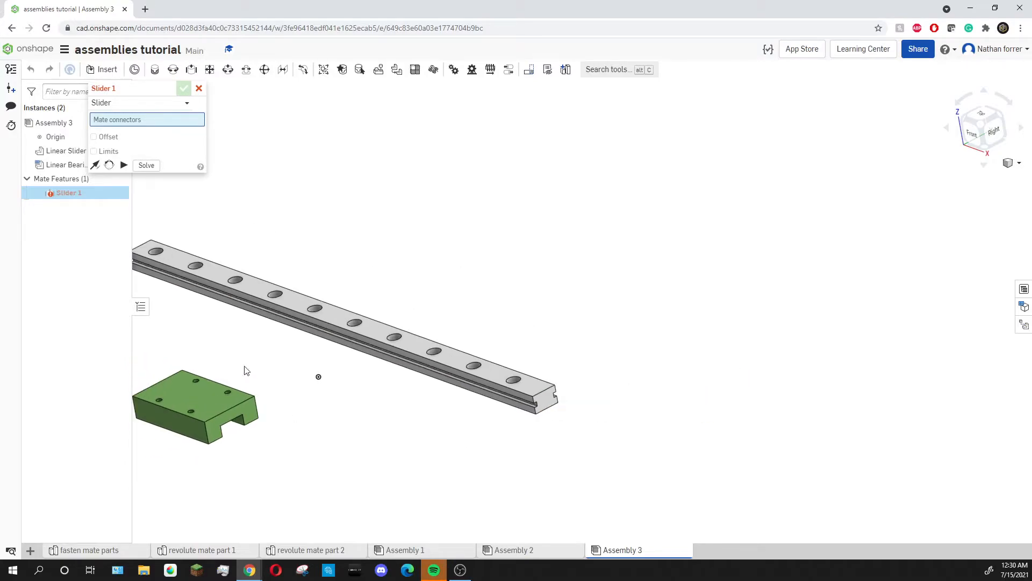
{"action": "mouse_move", "coordinate": [277, 411]}
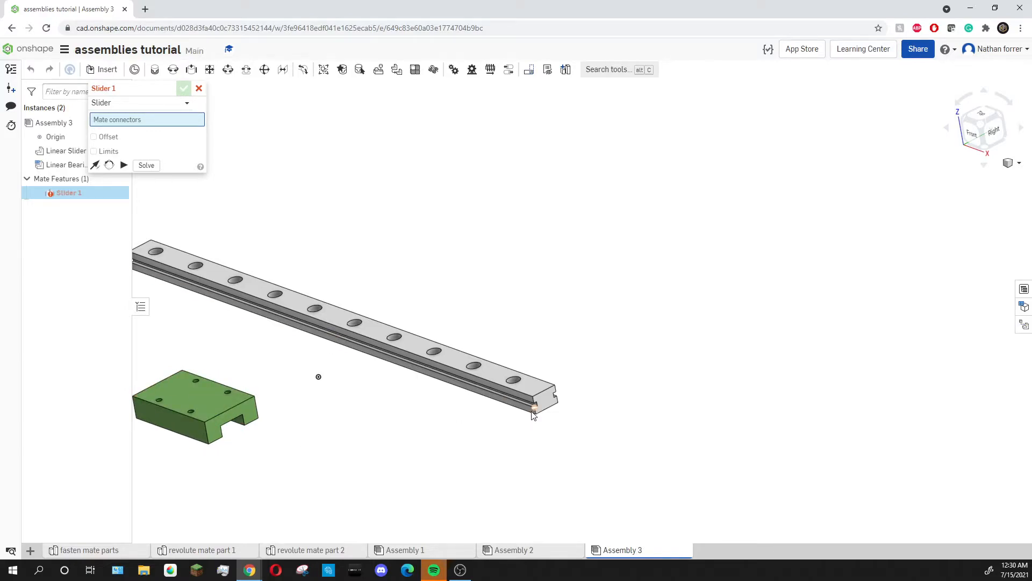
{"action": "left_click", "coordinate": [512, 380]}
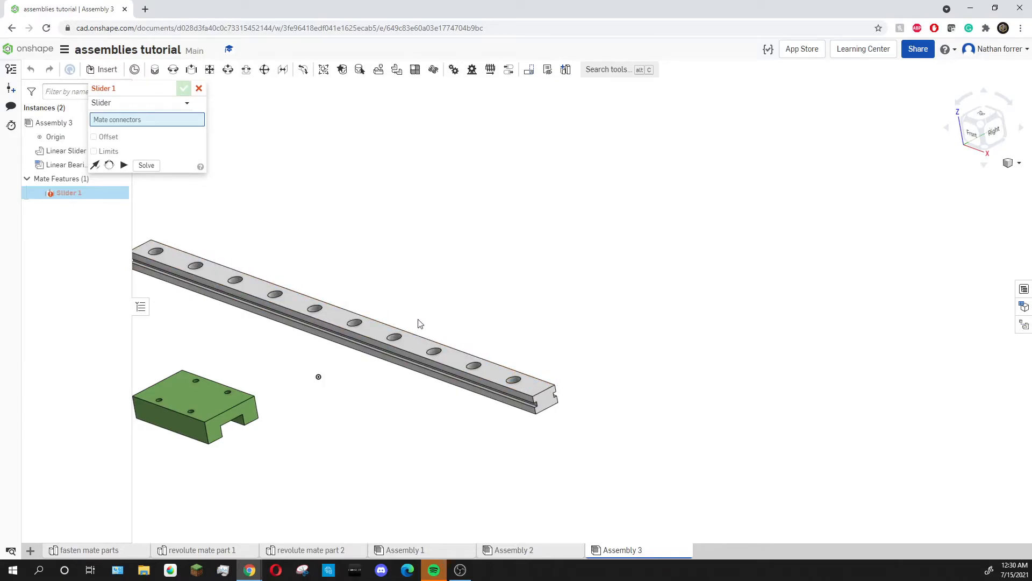
{"action": "mouse_move", "coordinate": [500, 463]}
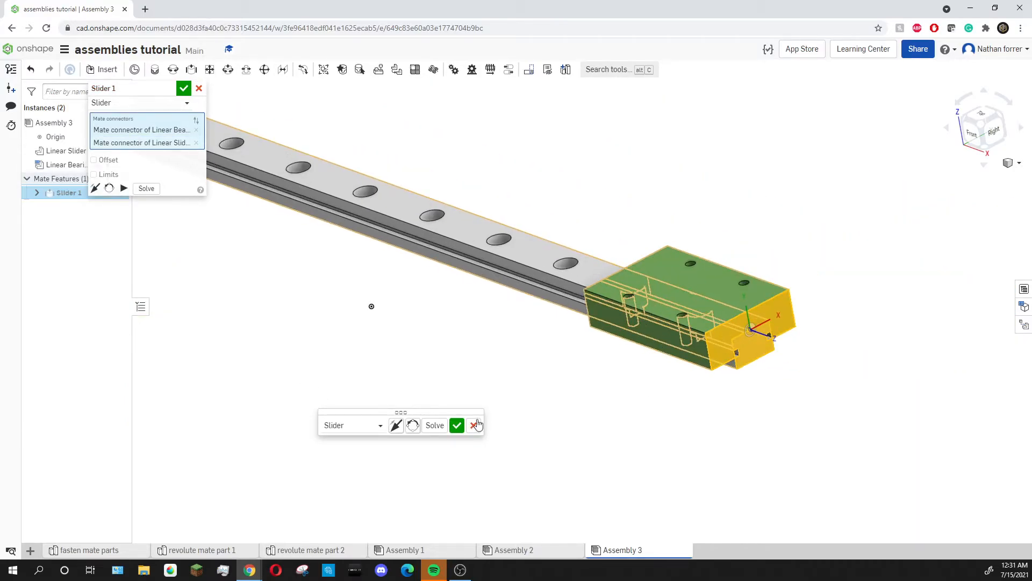
Confirm Slider 1, drag the block along and past the rail end, then select the mate.
{"action": "left_click", "coordinate": [475, 425]}
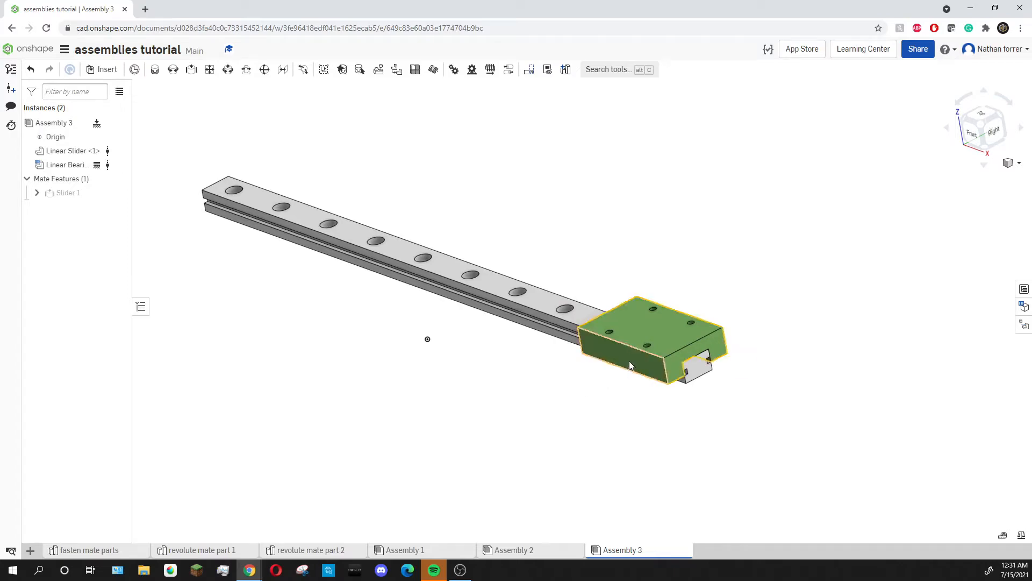
{"action": "left_click_drag", "start_coordinate": [629, 367], "coordinate": [878, 381]}
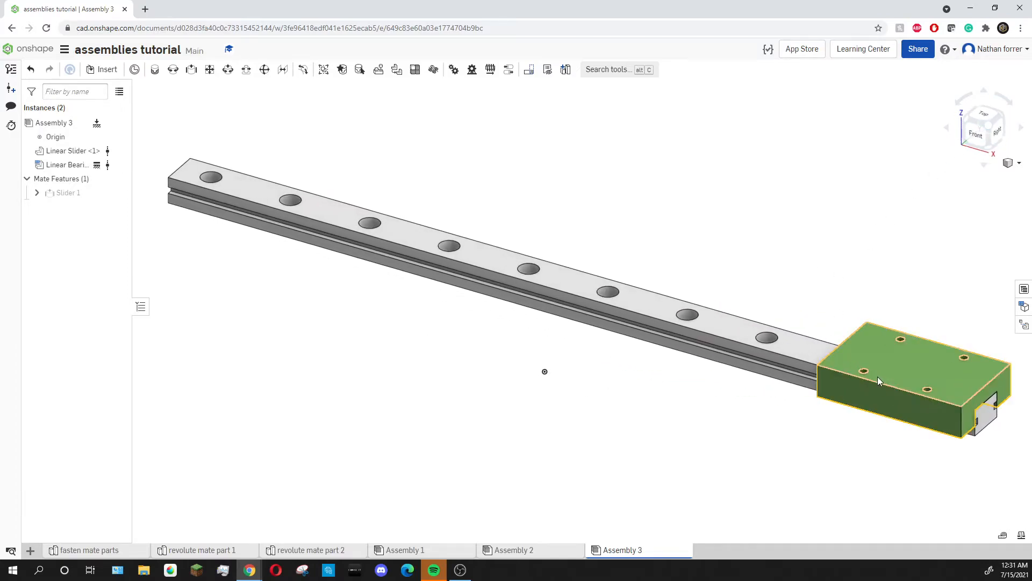
{"action": "left_click_drag", "start_coordinate": [909, 379], "coordinate": [375, 217]}
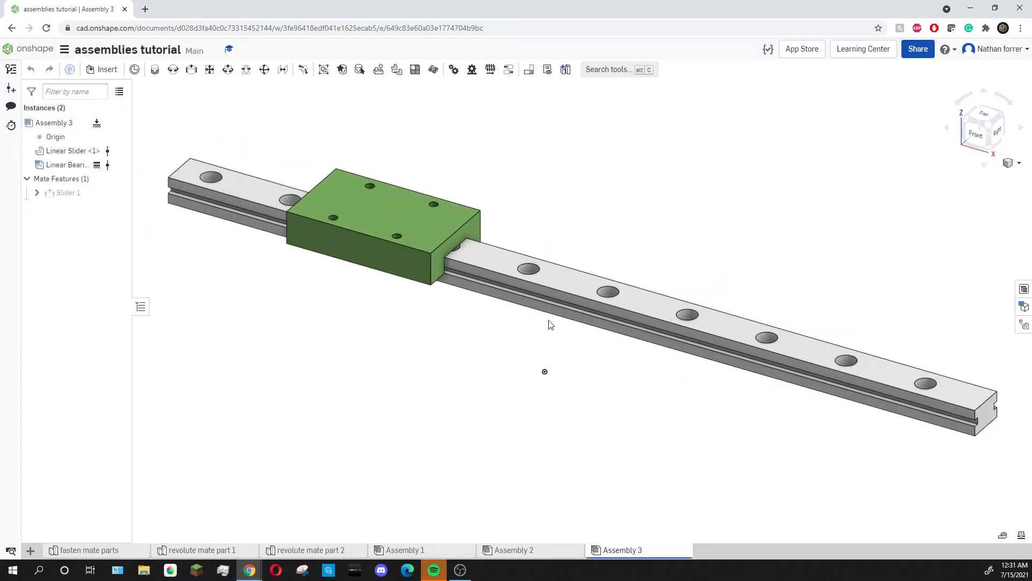
{"action": "left_click_drag", "start_coordinate": [382, 218], "coordinate": [889, 382]}
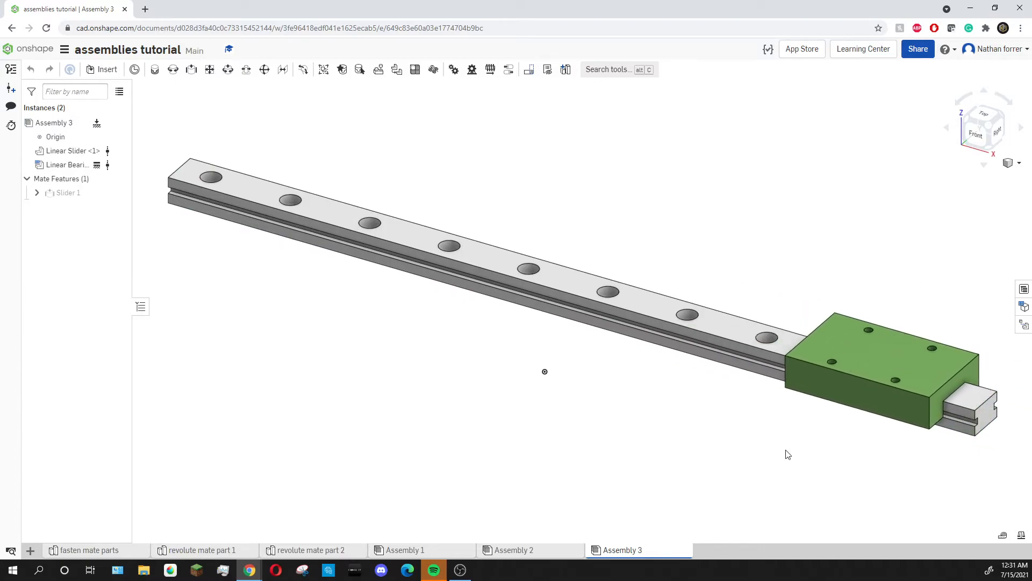
{"action": "left_click_drag", "start_coordinate": [869, 369], "coordinate": [546, 276]}
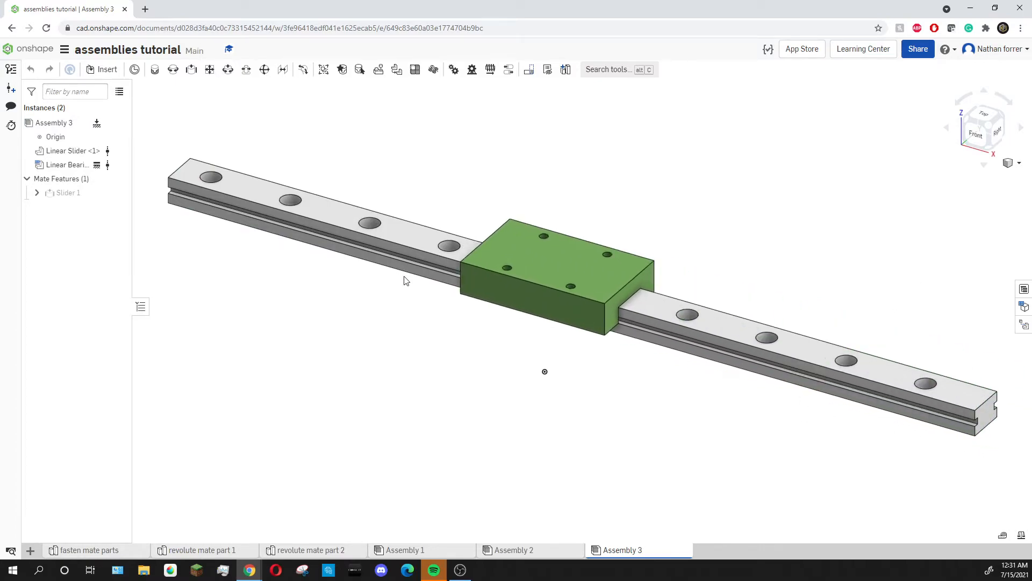
{"action": "left_click_drag", "start_coordinate": [545, 264], "coordinate": [980, 394]}
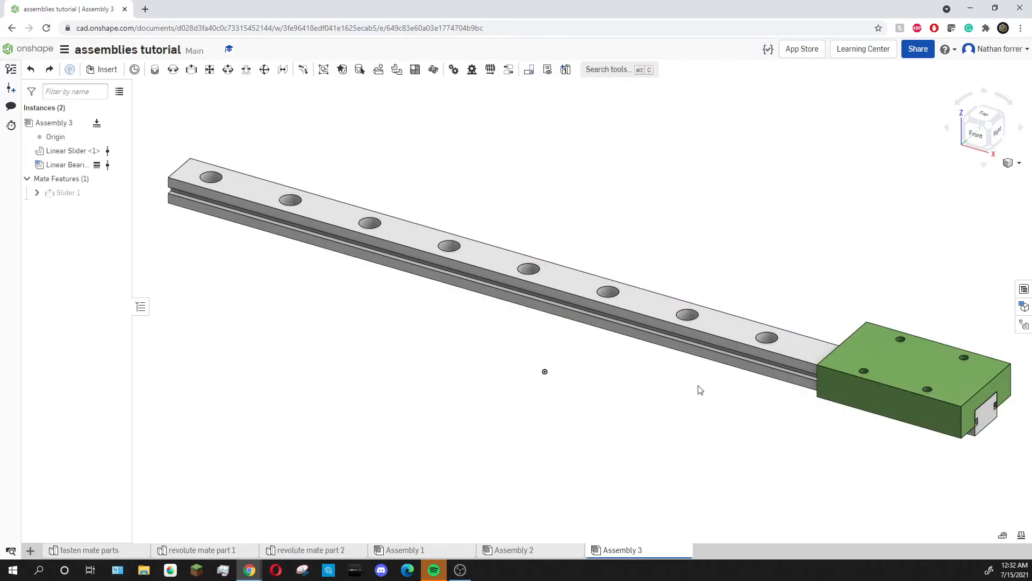
{"action": "left_click", "coordinate": [68, 193]}
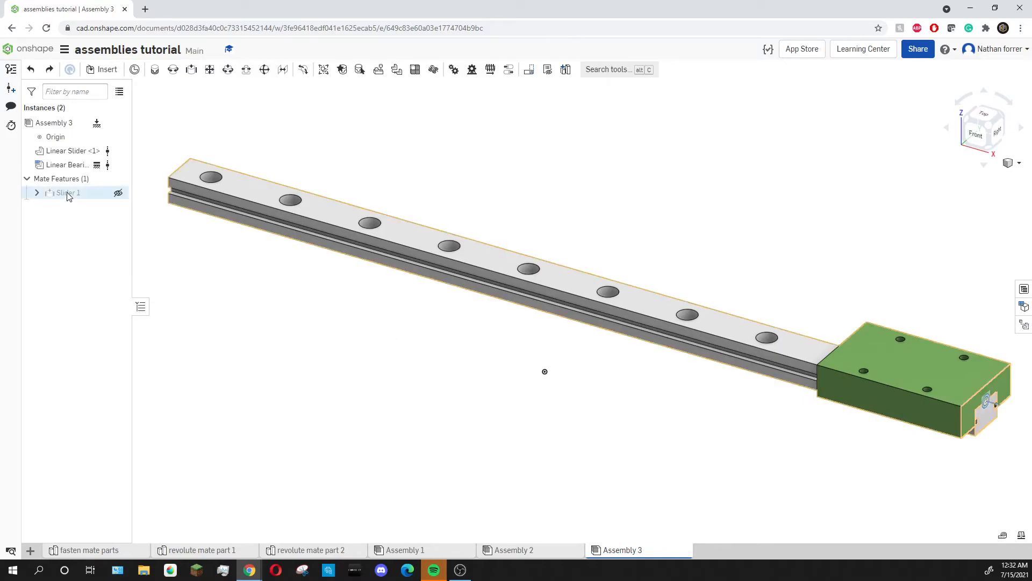
{"action": "double_click", "coordinate": [64, 192]}
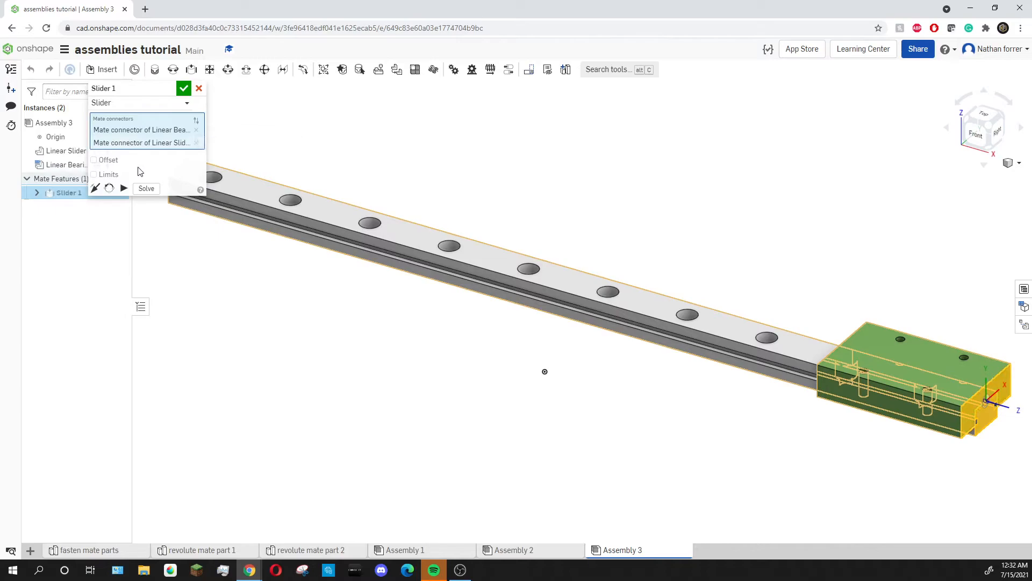
{"action": "mouse_move", "coordinate": [95, 162]}
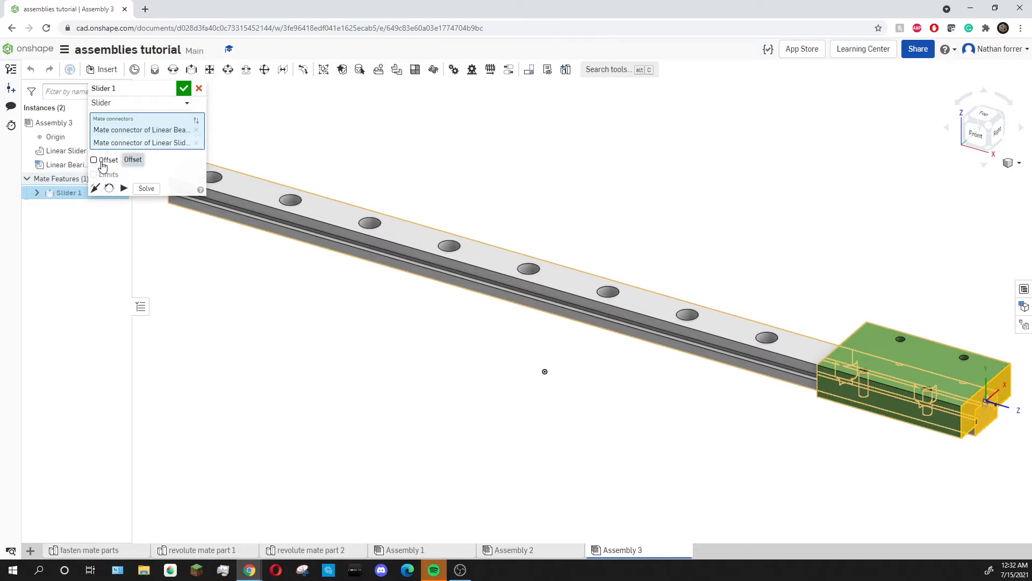
{"action": "left_click", "coordinate": [95, 159]}
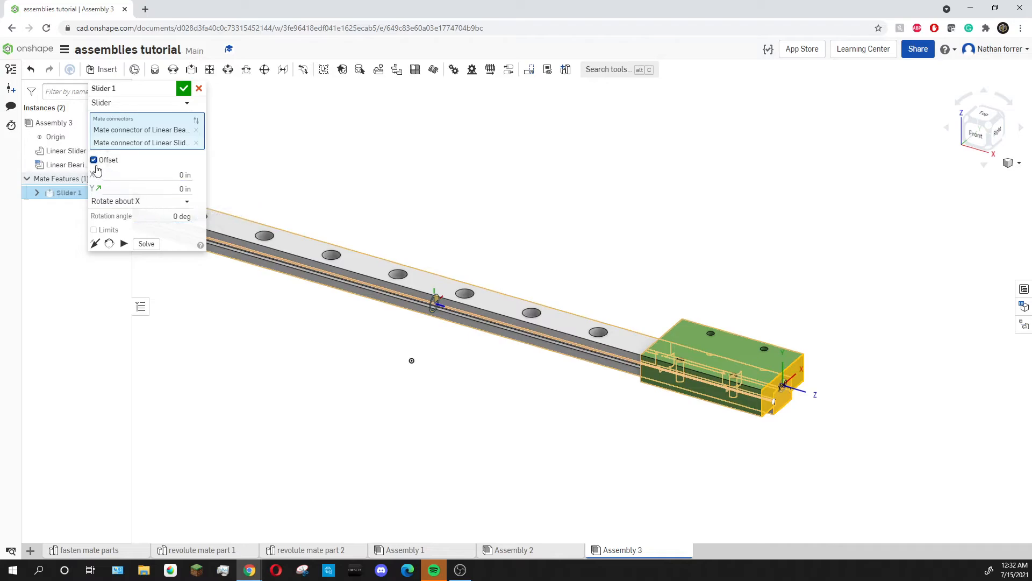
{"action": "left_click", "coordinate": [93, 159]}
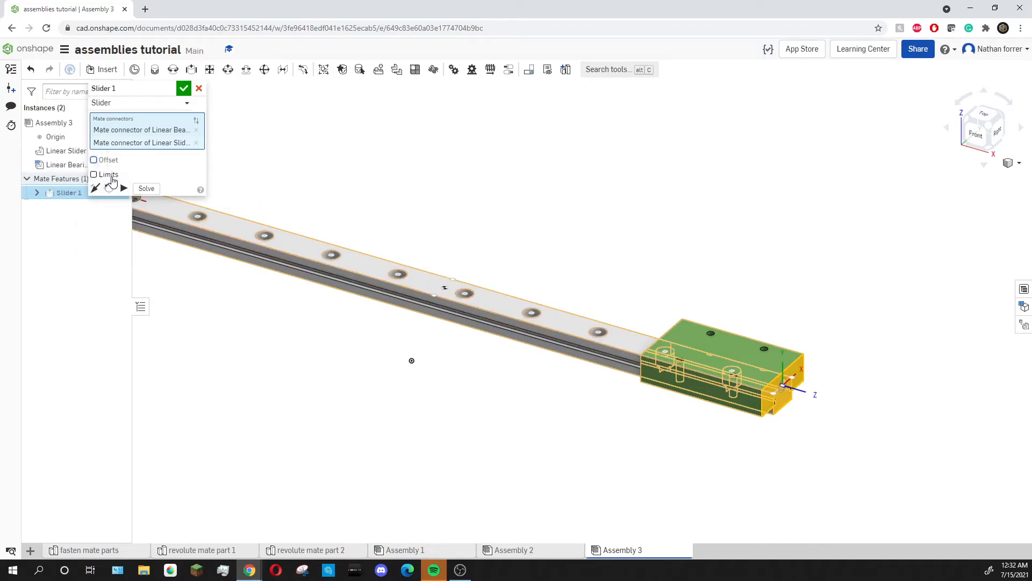
{"action": "left_click", "coordinate": [94, 174]}
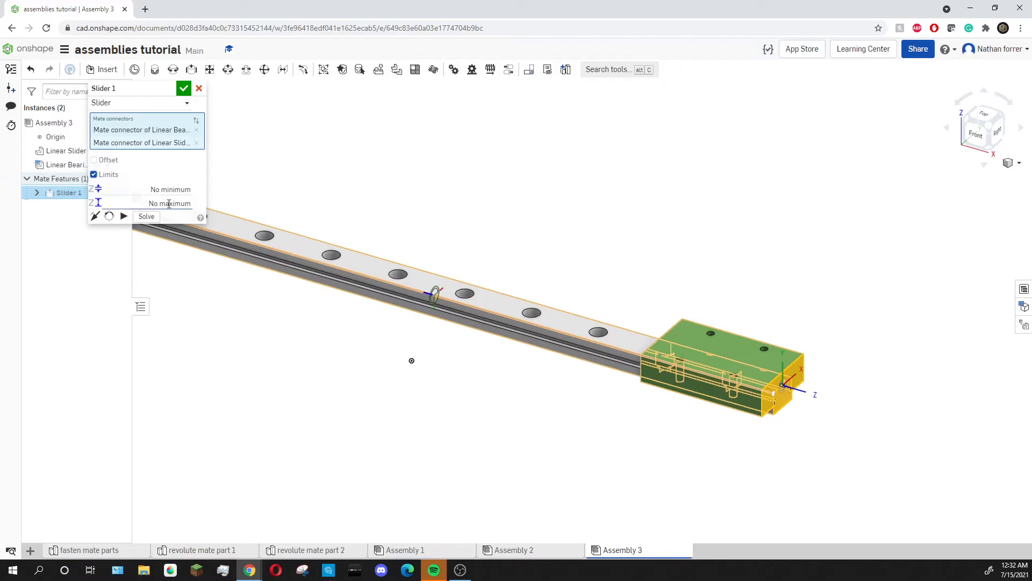
{"action": "mouse_move", "coordinate": [170, 189]}
{"action": "type", "text": "0"}
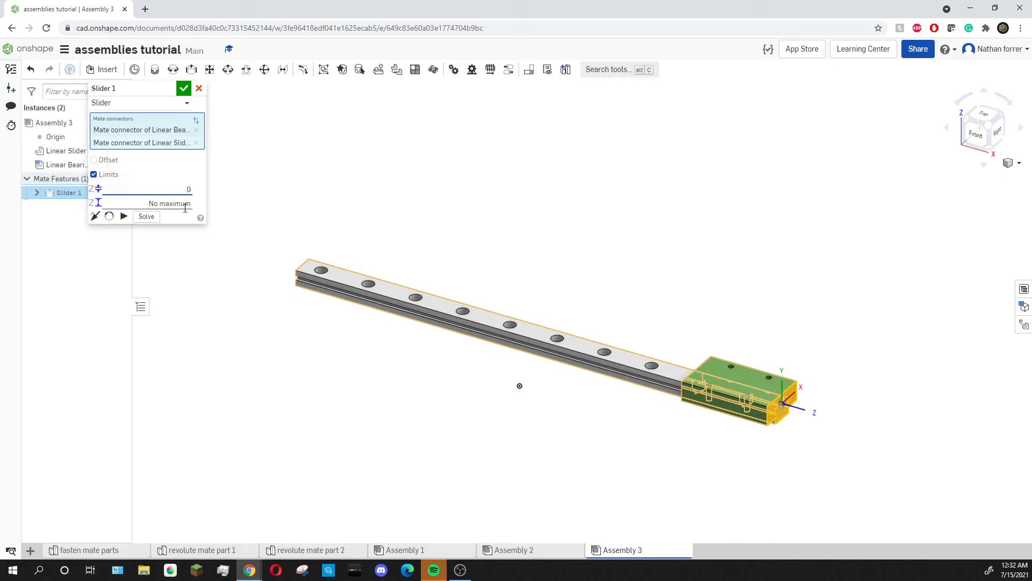
{"action": "left_click", "coordinate": [170, 204]}
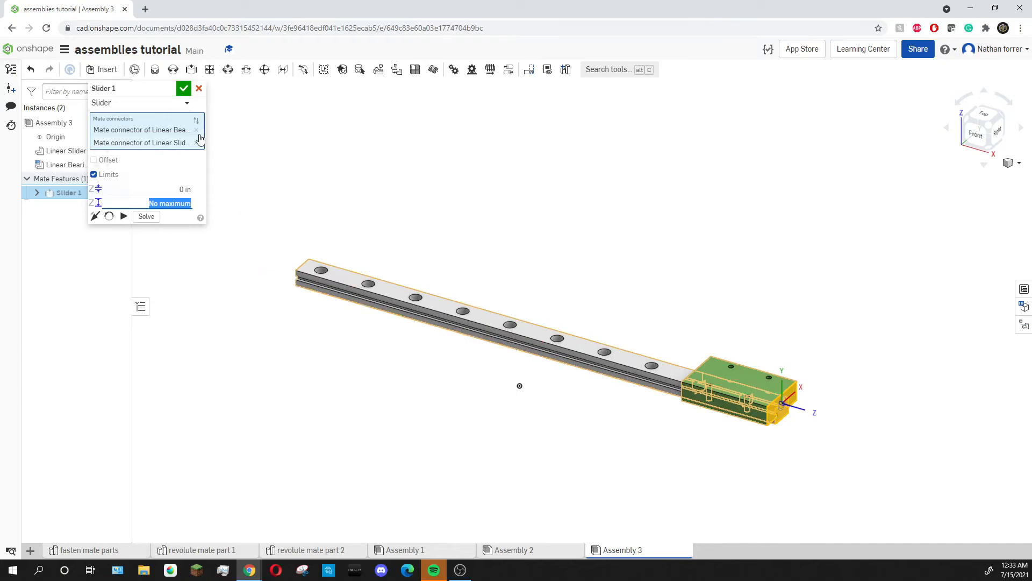
{"action": "left_click", "coordinate": [184, 88]}
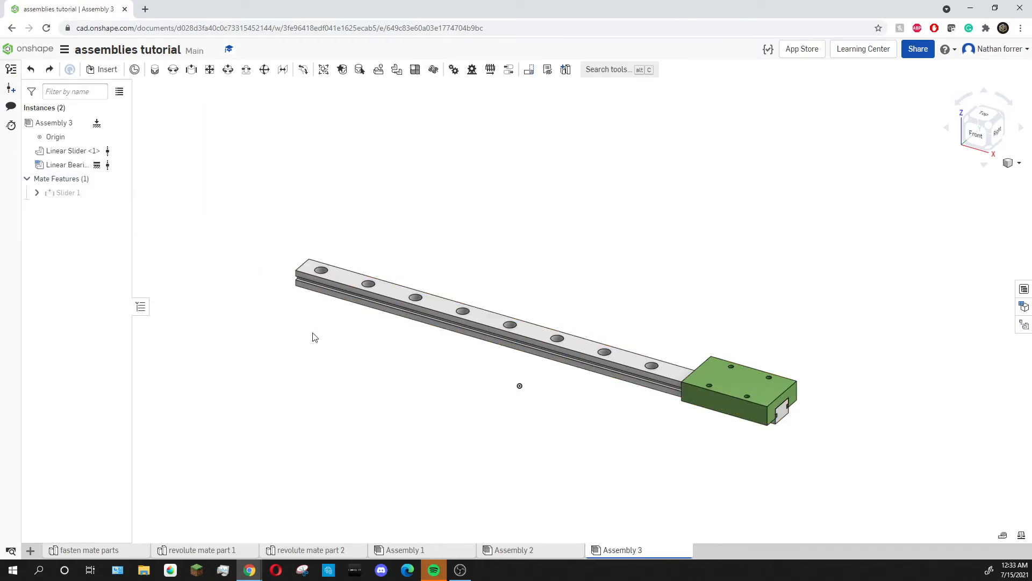
{"action": "left_click", "coordinate": [307, 283]}
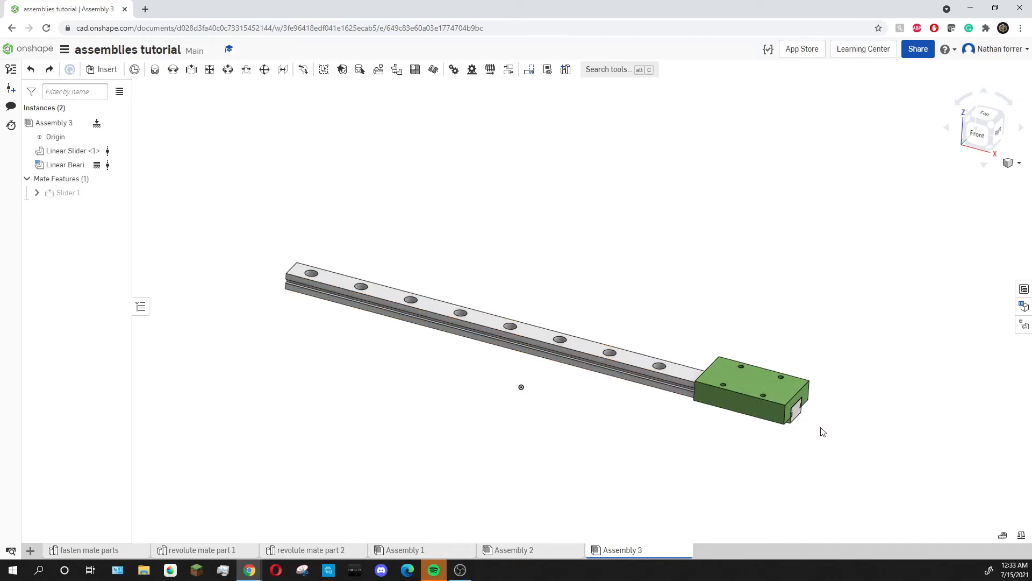
{"action": "mouse_move", "coordinate": [674, 442]}
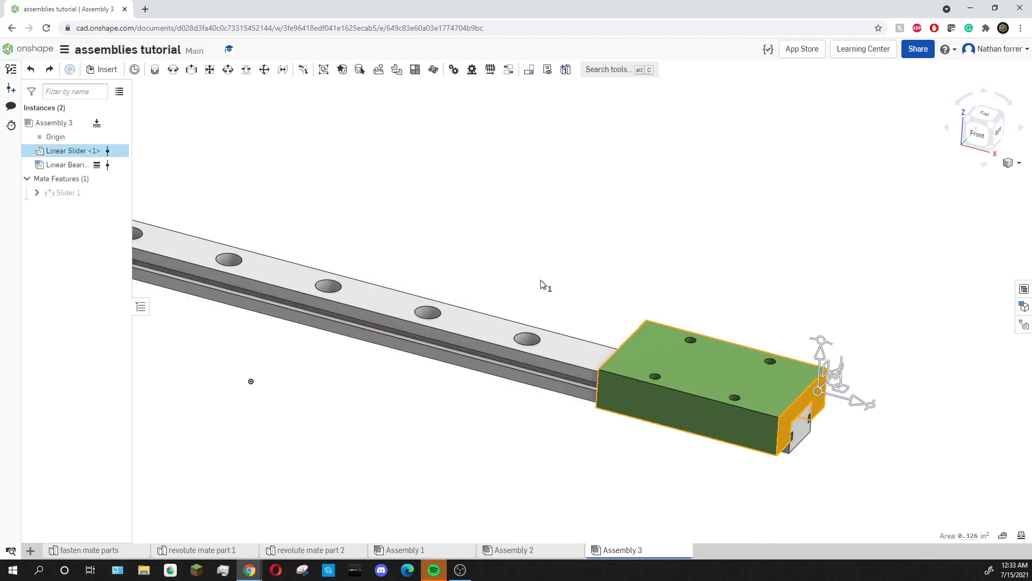
{"action": "left_click_drag", "start_coordinate": [540, 283], "coordinate": [573, 306]}
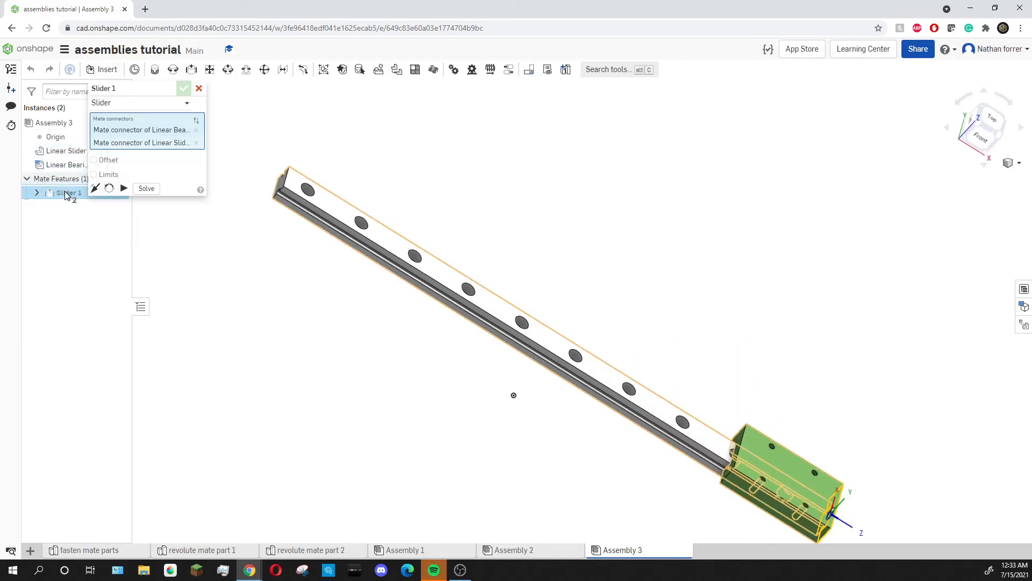
Enable limits on Slider 1: minimum 0 in, maximum 10-1.787 in, and confirm.
{"action": "left_click", "coordinate": [94, 174]}
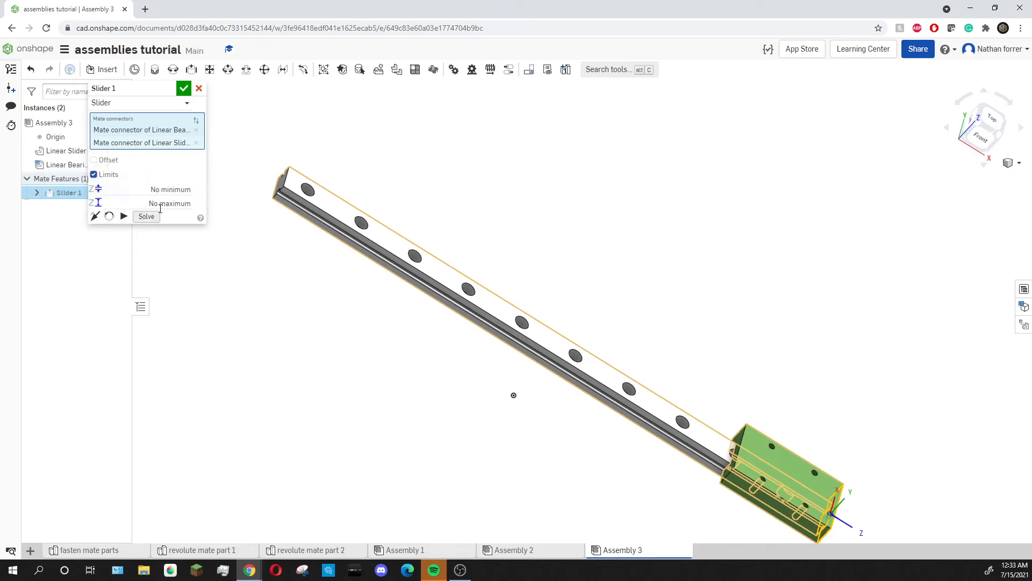
{"action": "left_click", "coordinate": [170, 189]}
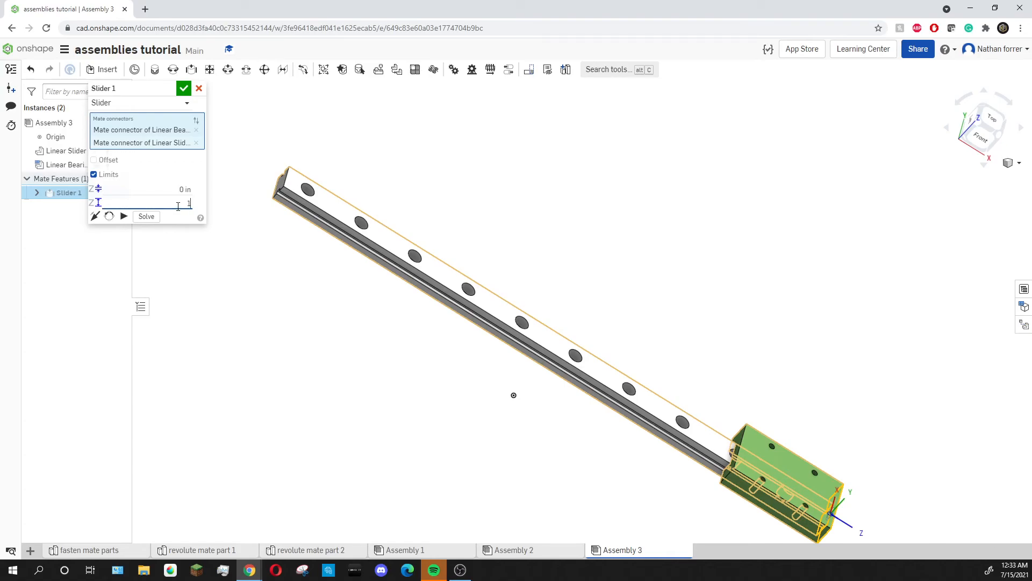
{"action": "type", "text": "10-1.787000"}
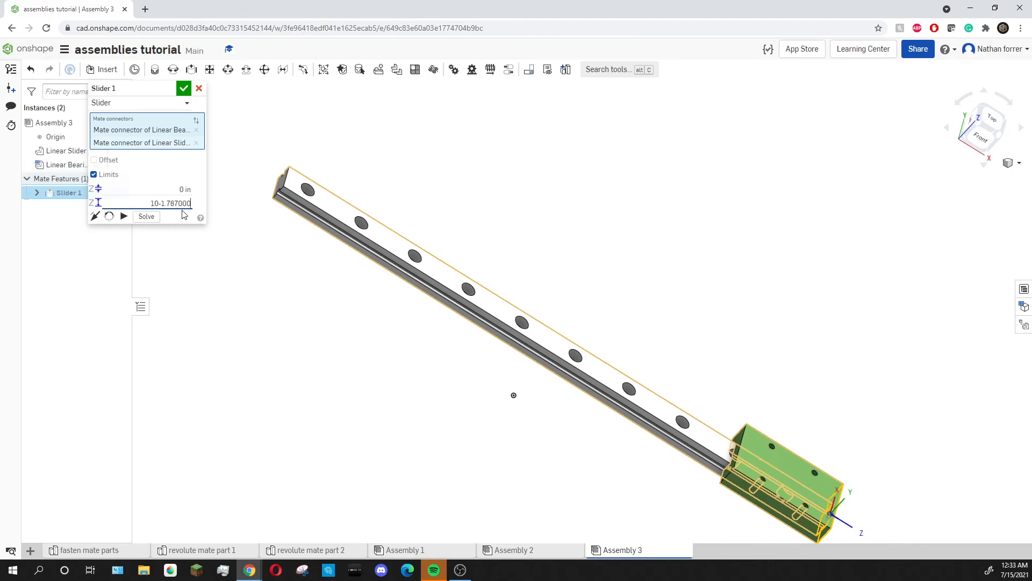
{"action": "mouse_move", "coordinate": [172, 203]}
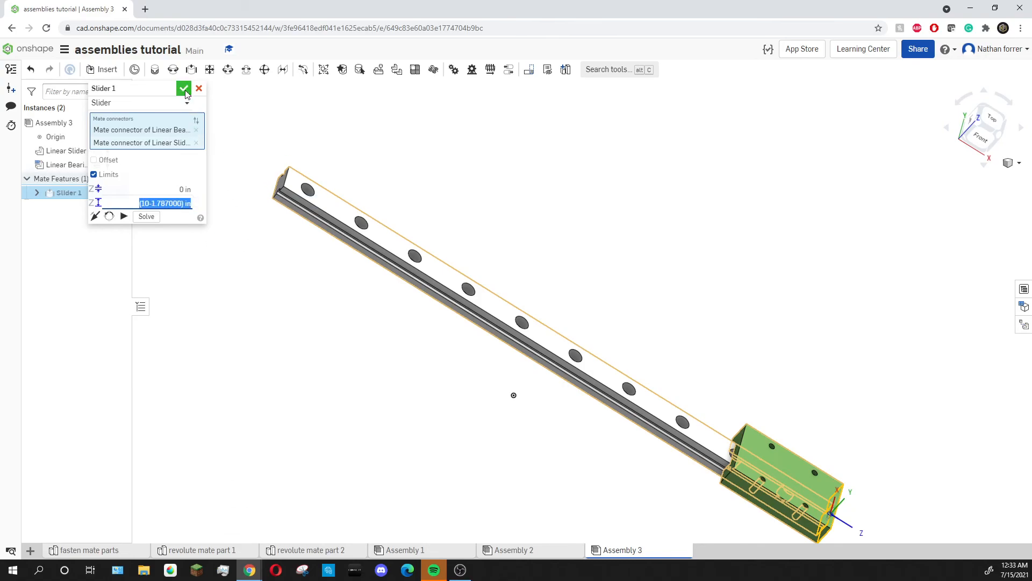
{"action": "left_click", "coordinate": [184, 88]}
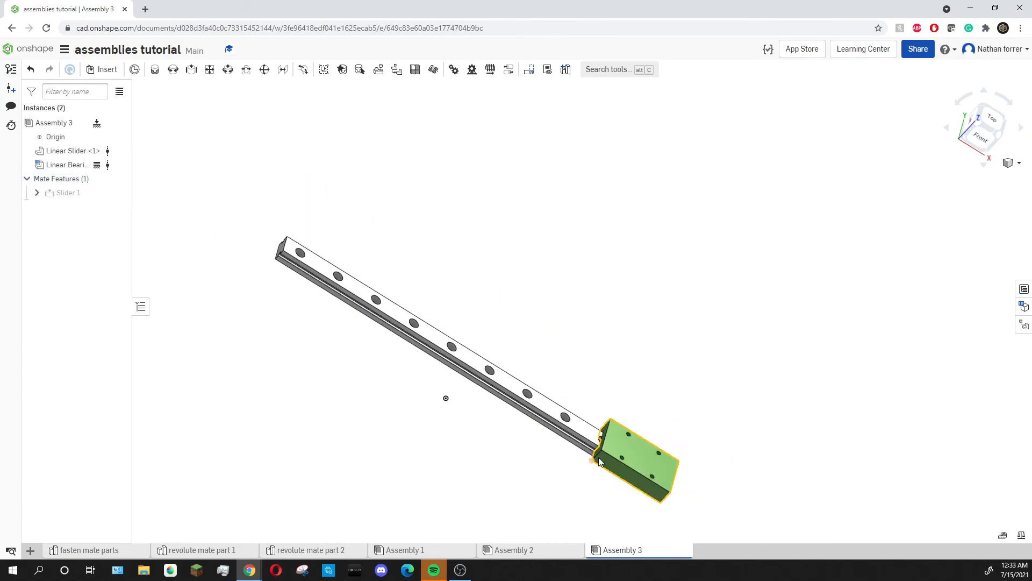
{"action": "left_click_drag", "start_coordinate": [629, 458], "coordinate": [477, 356]}
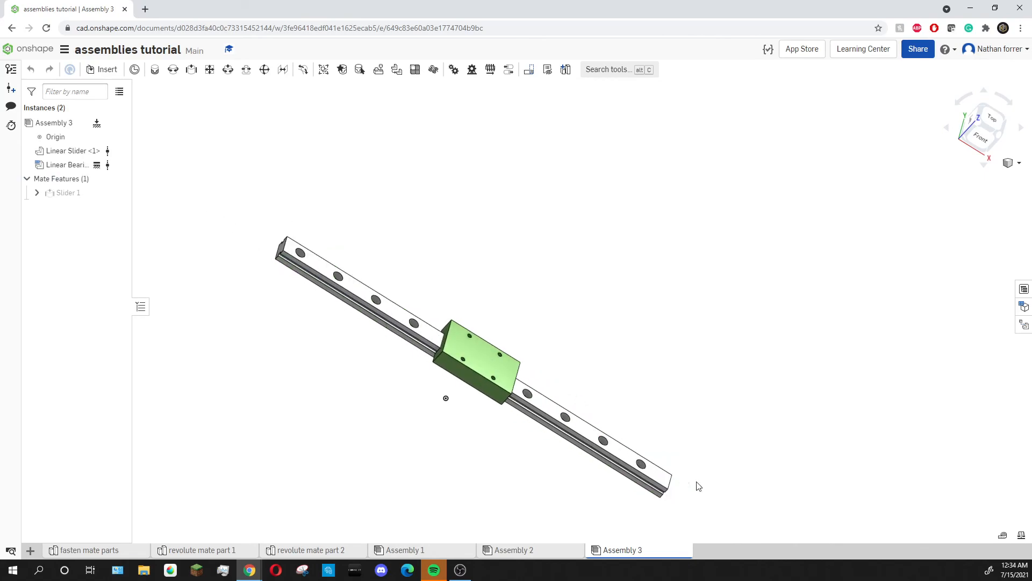
{"action": "left_click_drag", "start_coordinate": [477, 356], "coordinate": [319, 257]}
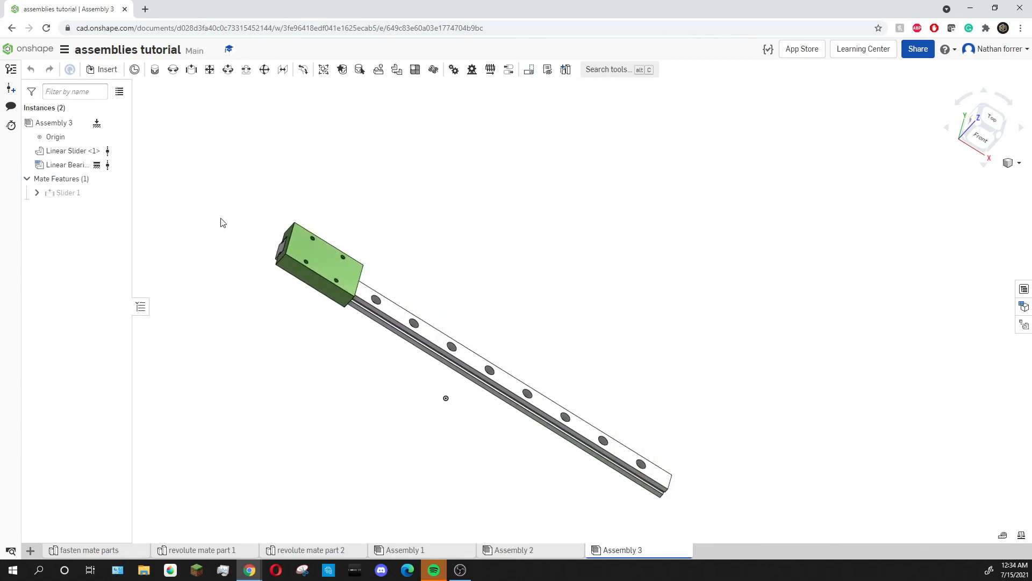
{"action": "mouse_move", "coordinate": [189, 173]}
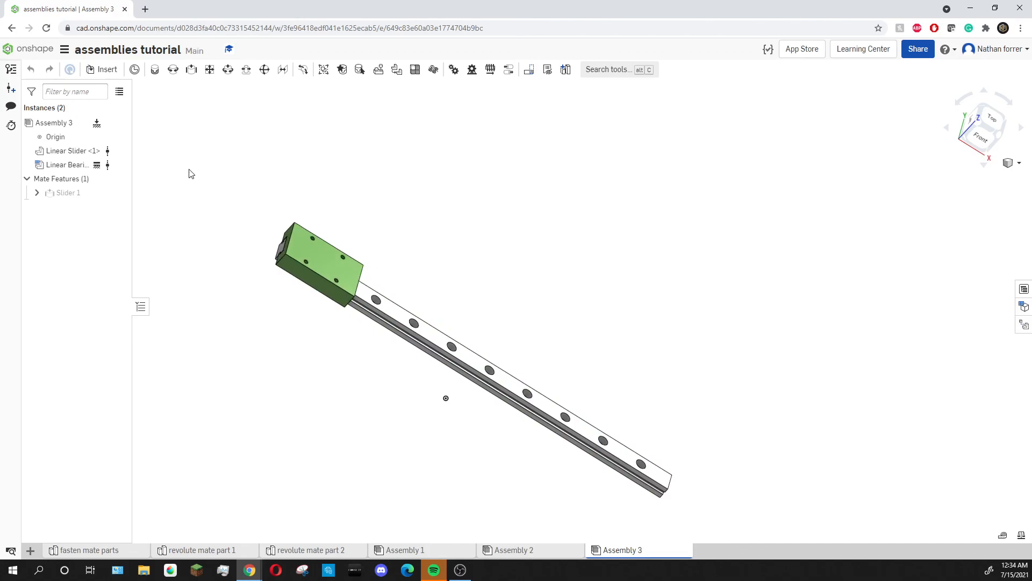
{"action": "left_click_drag", "start_coordinate": [316, 263], "coordinate": [633, 461]}
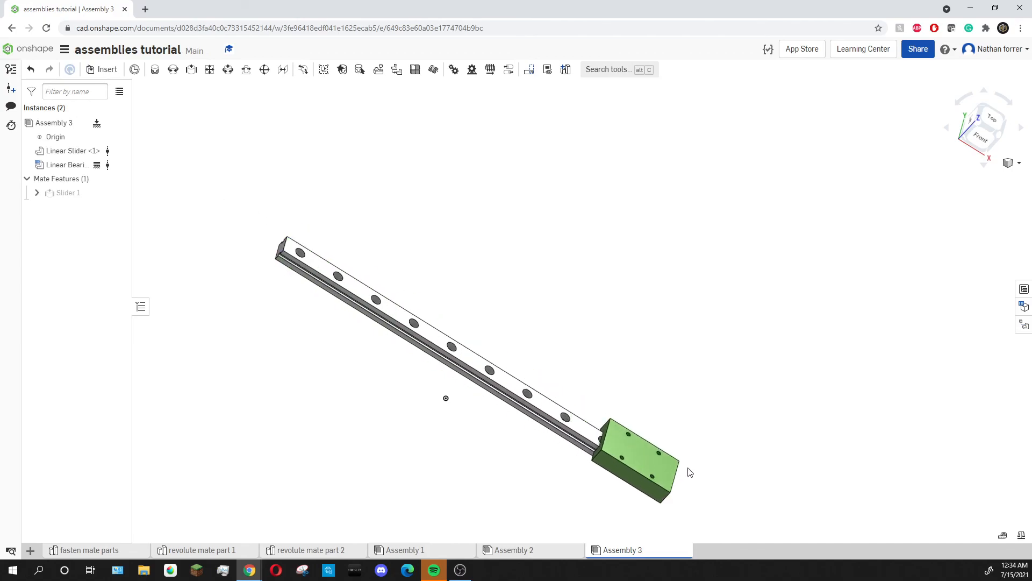